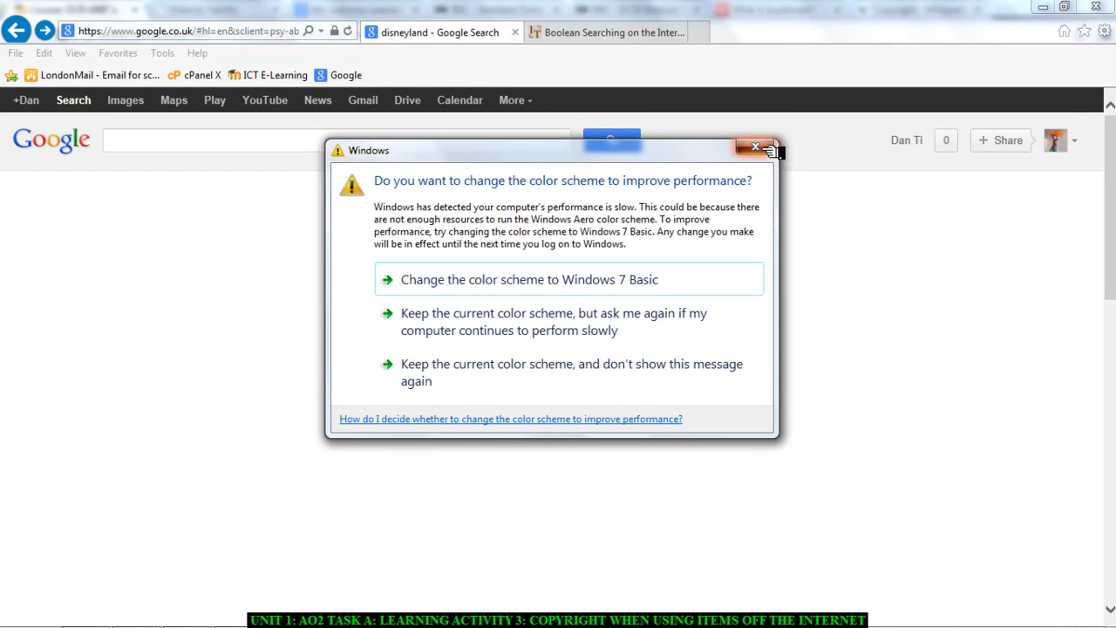
- Dismiss the Windows colour-scheme prompt and search Google for DISNEYLAND
click(755, 147)
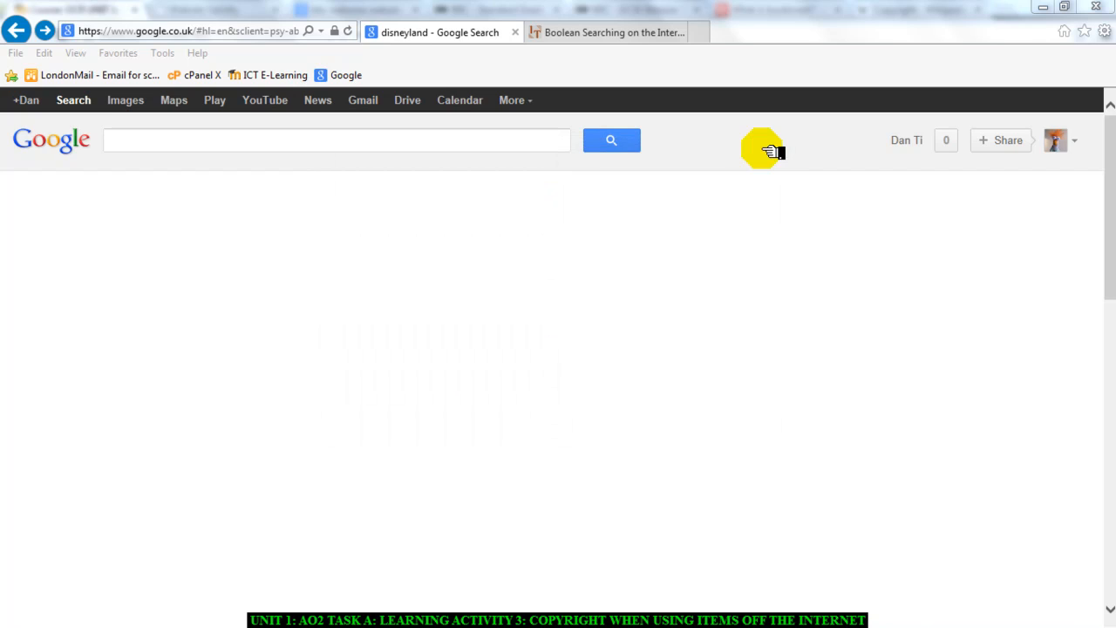
mouse_move(171, 155)
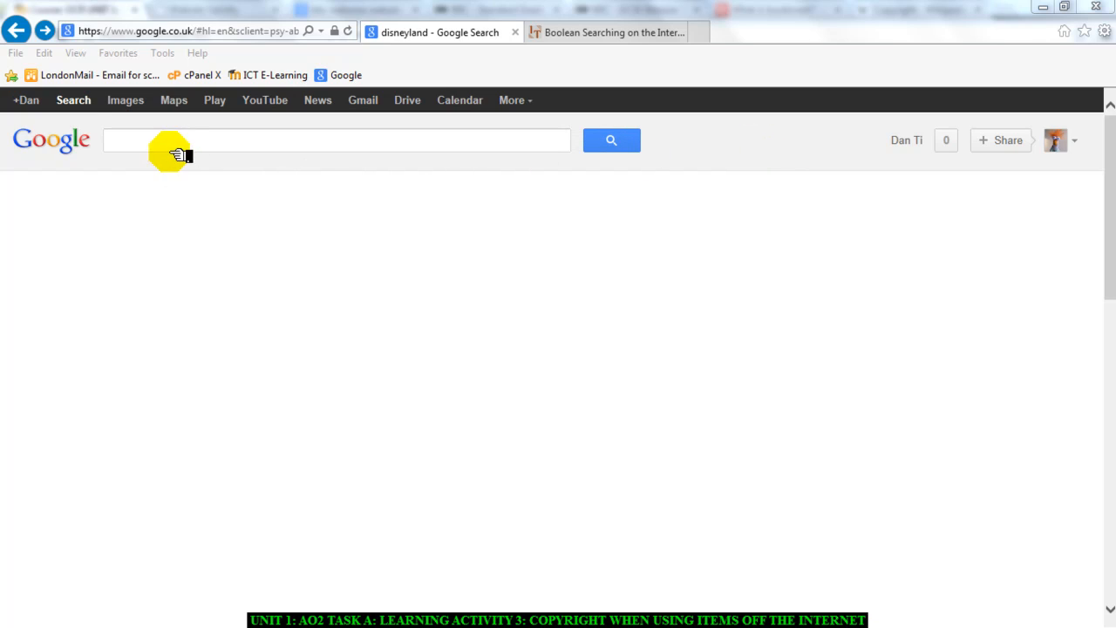
text(DISNEYLAND)
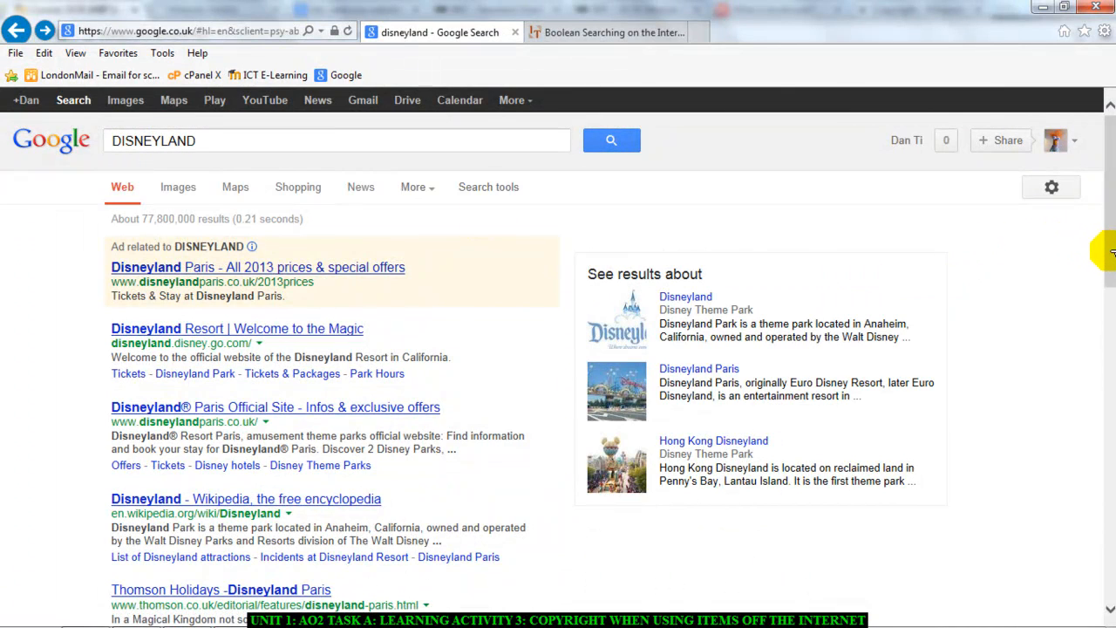
- Scroll down and back up through the DISNEYLAND web results before switching to Images
scroll(down, 3)
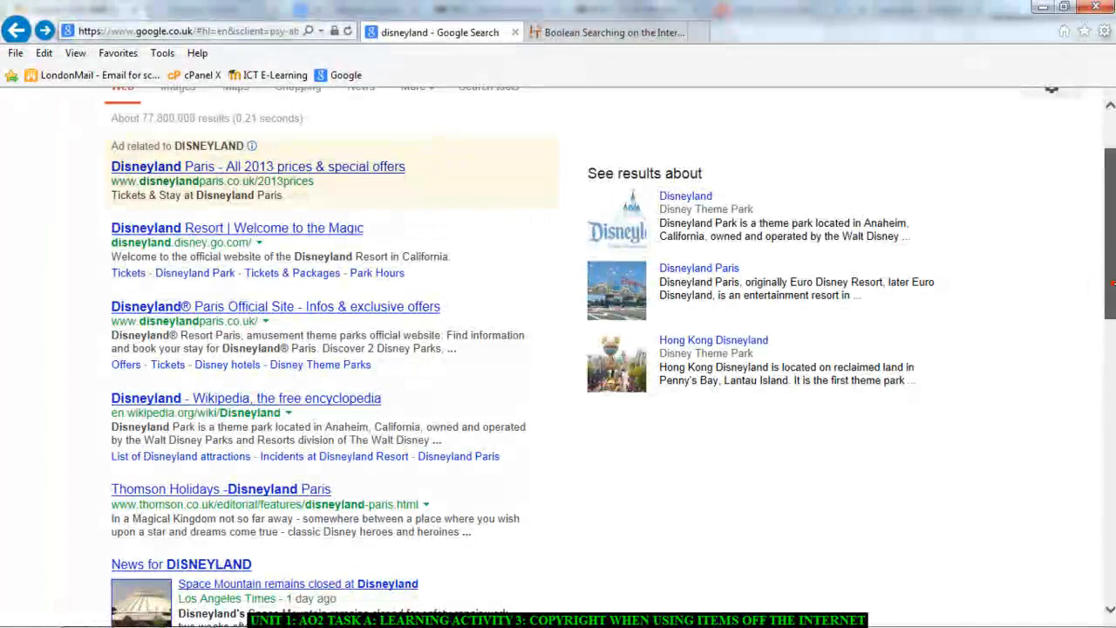
scroll(down, 3)
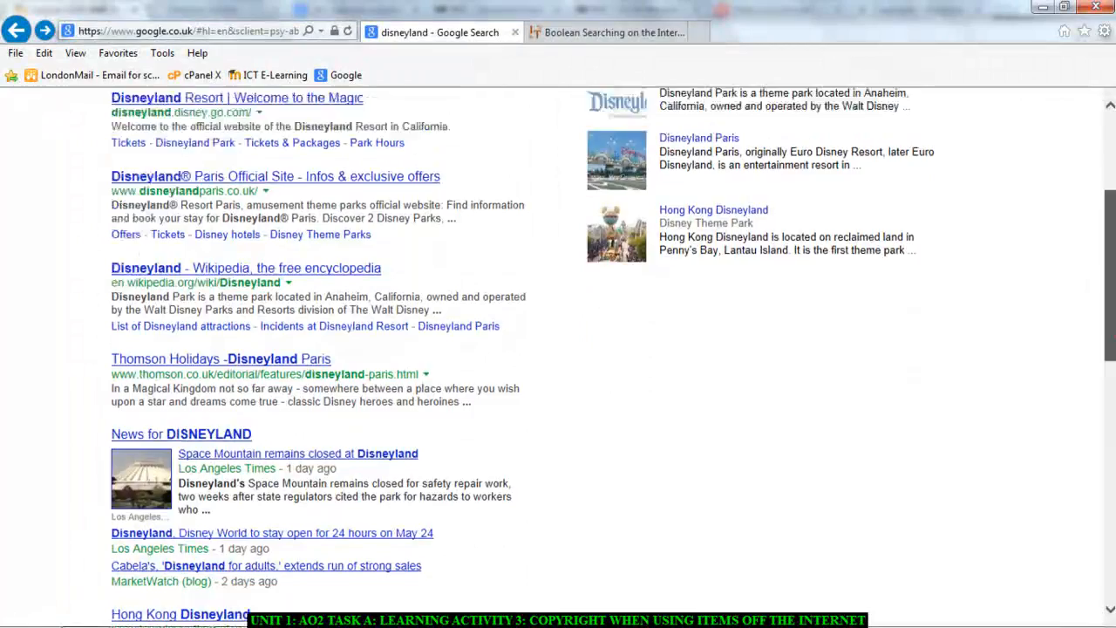
scroll(up, 3)
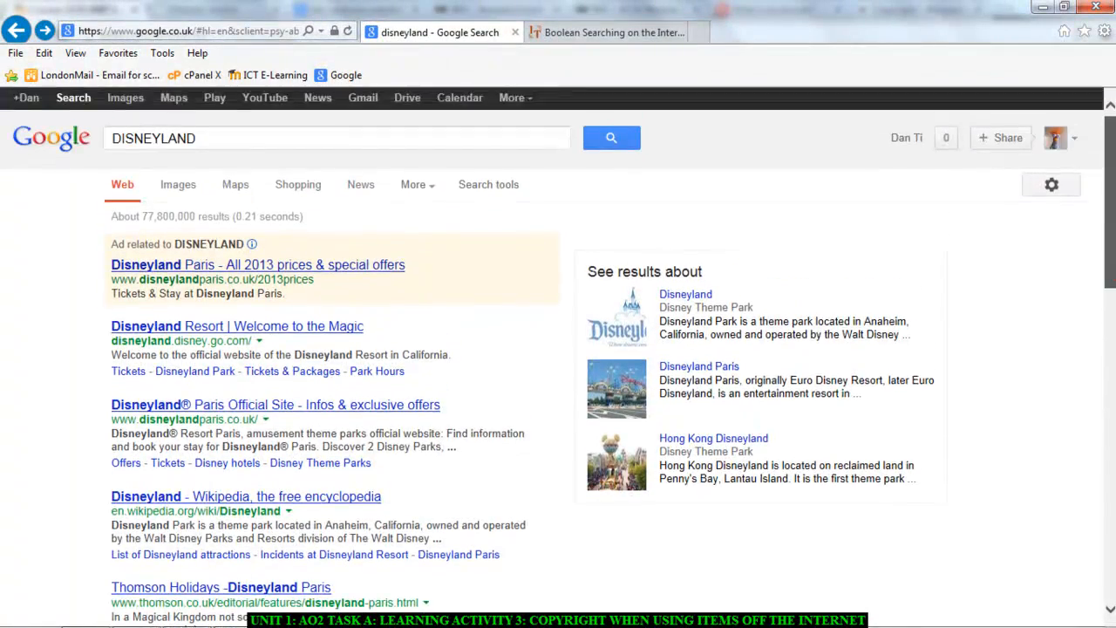
scroll(down, 3)
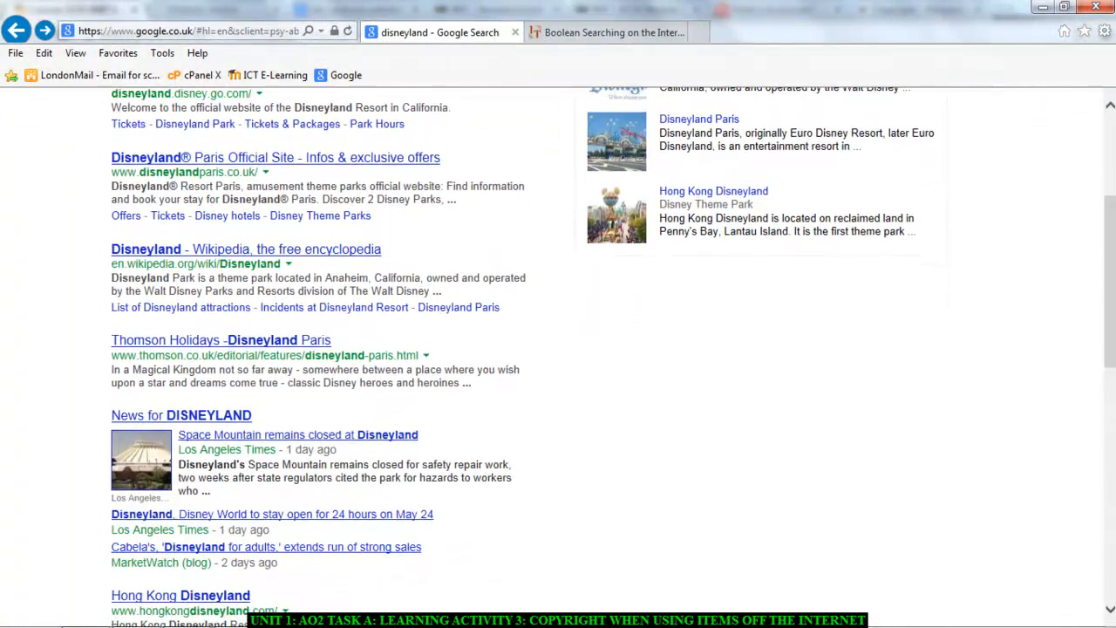
scroll(up, 3)
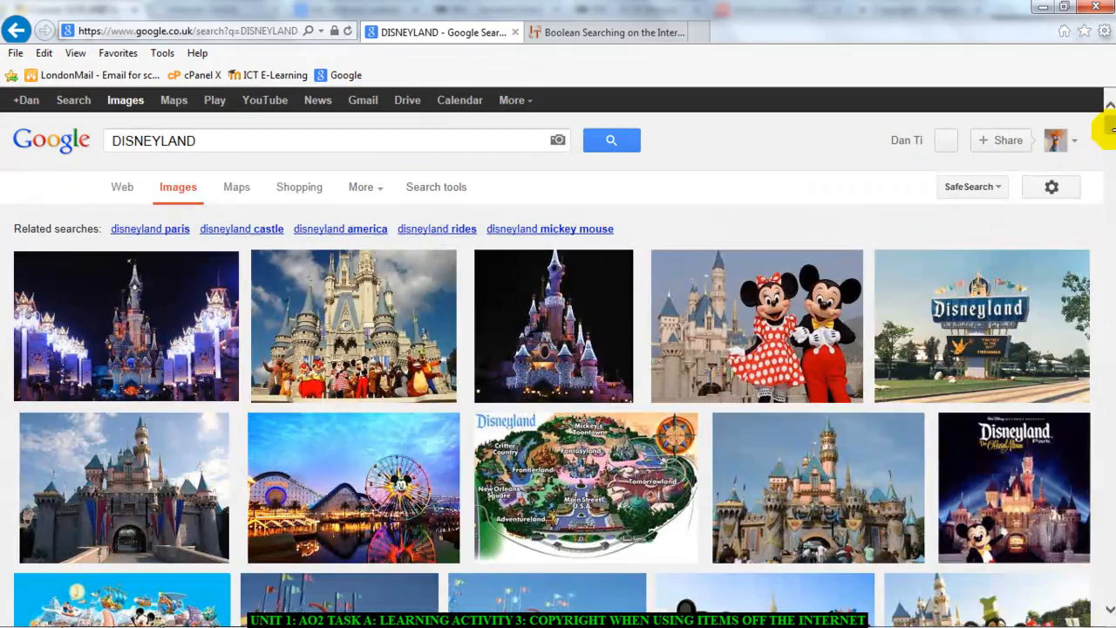
mouse_move(223, 192)
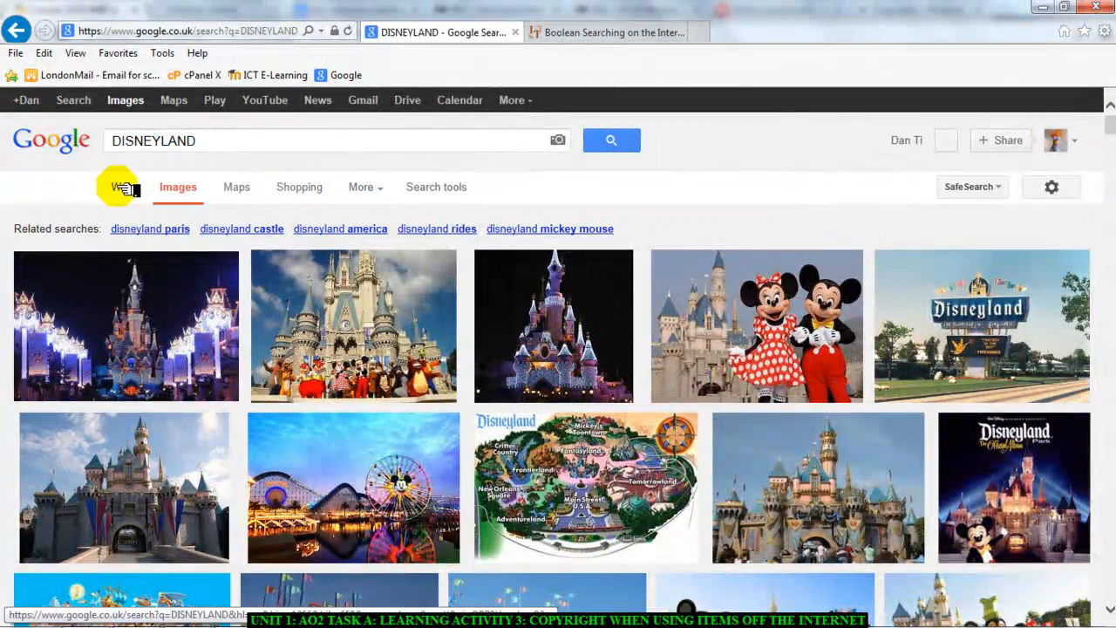
- View the DISNEYLAND news stories, then return to the regular web results
click(122, 186)
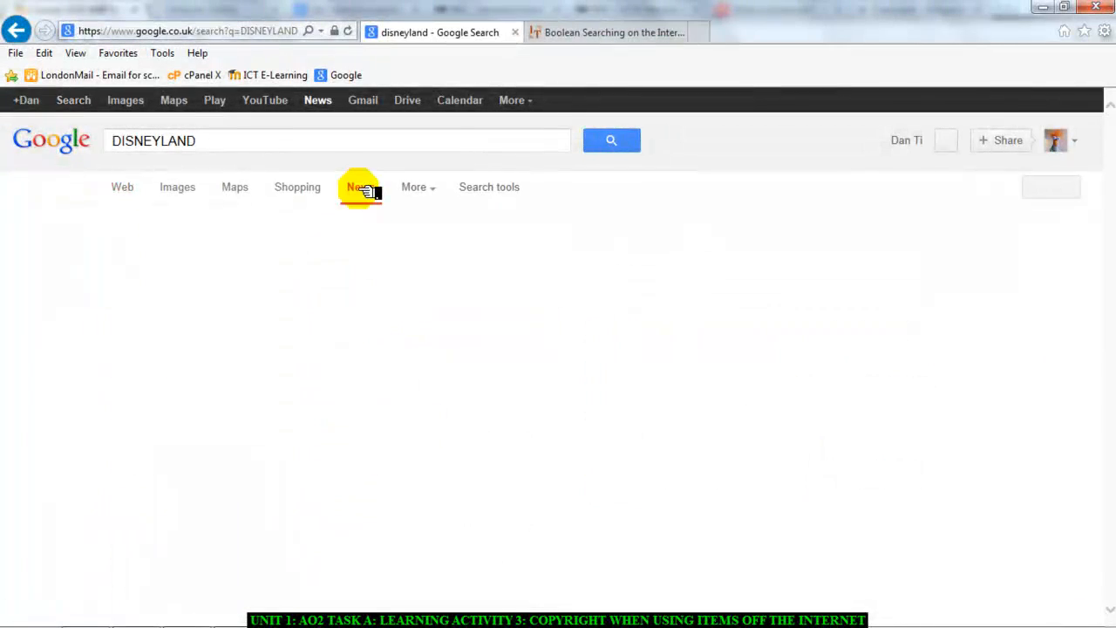
click(360, 186)
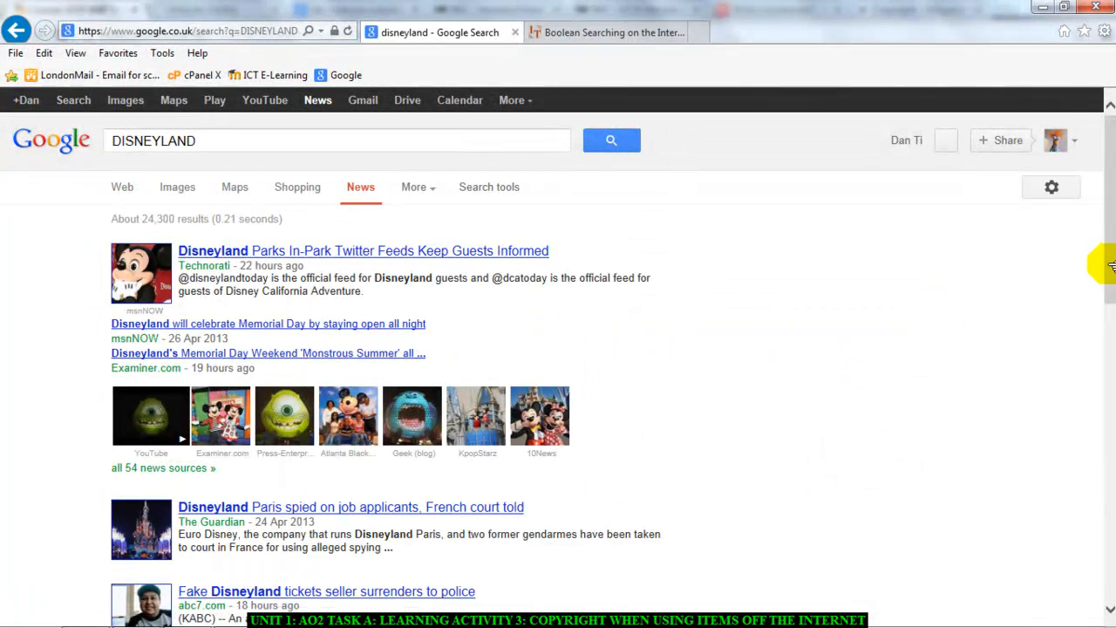
mouse_move(419, 132)
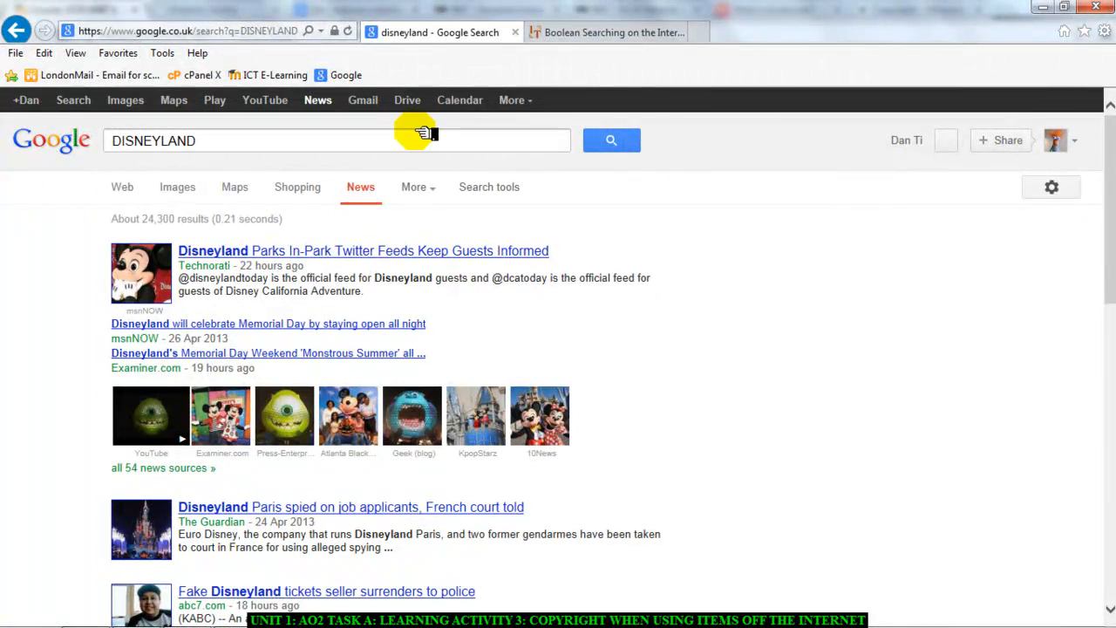
click(122, 187)
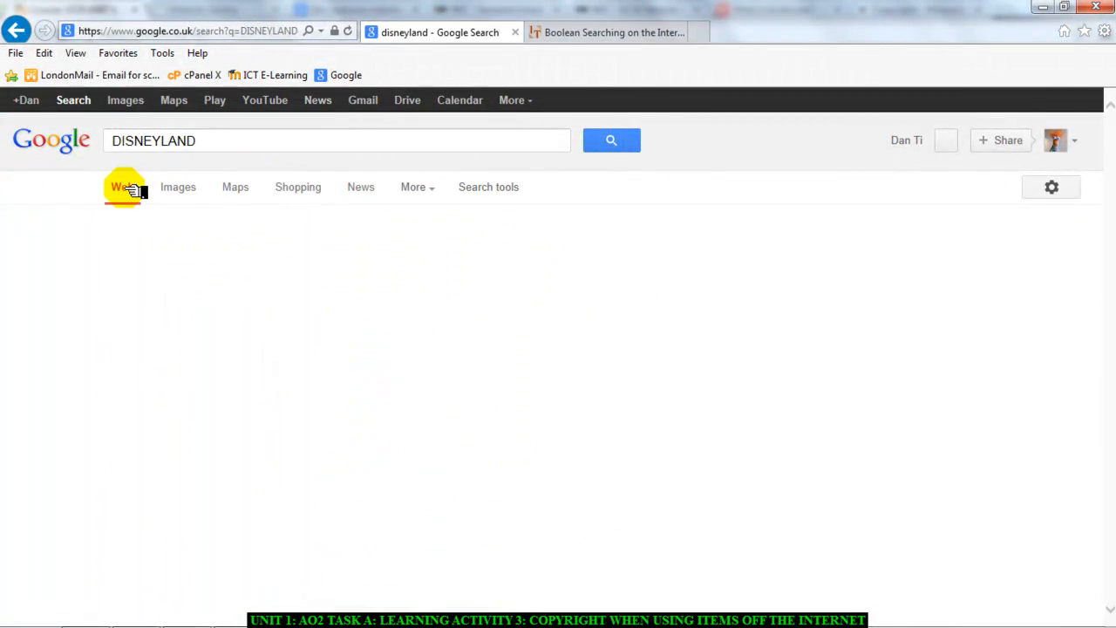
- Dismiss the Windows colour-scheme prompt and reach Advanced Search with DISNEYLAND entered
click(610, 139)
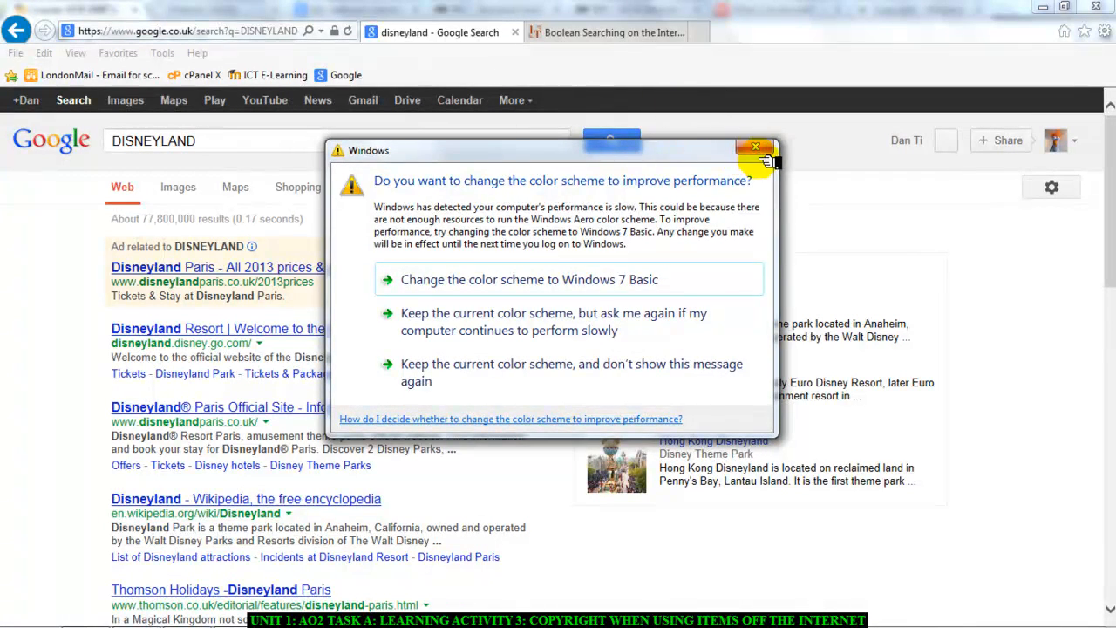
click(755, 146)
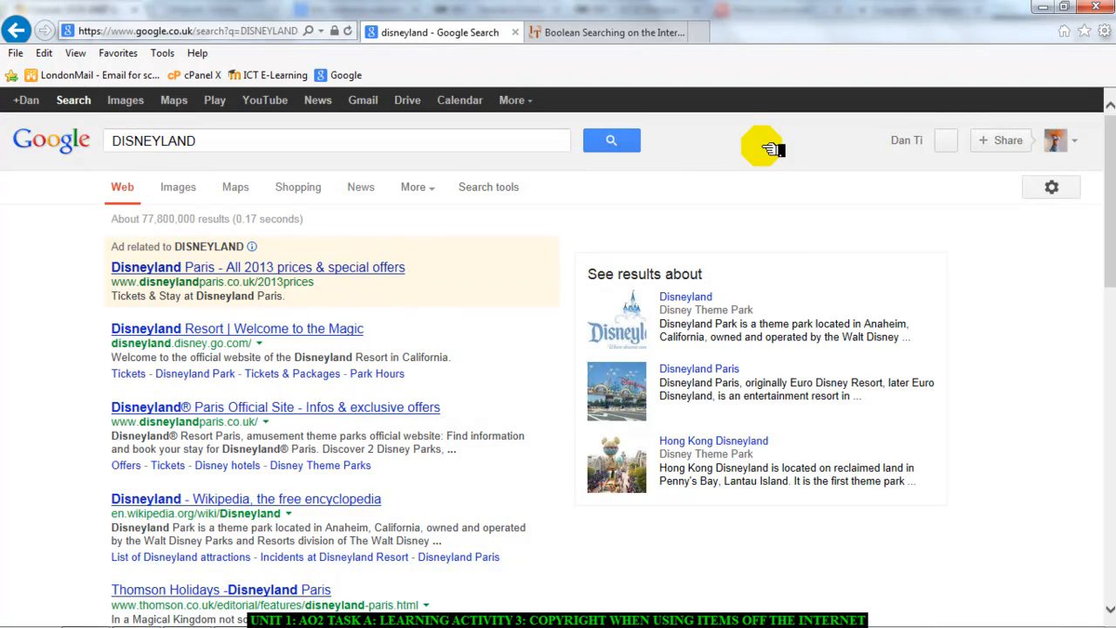
mouse_move(1049, 188)
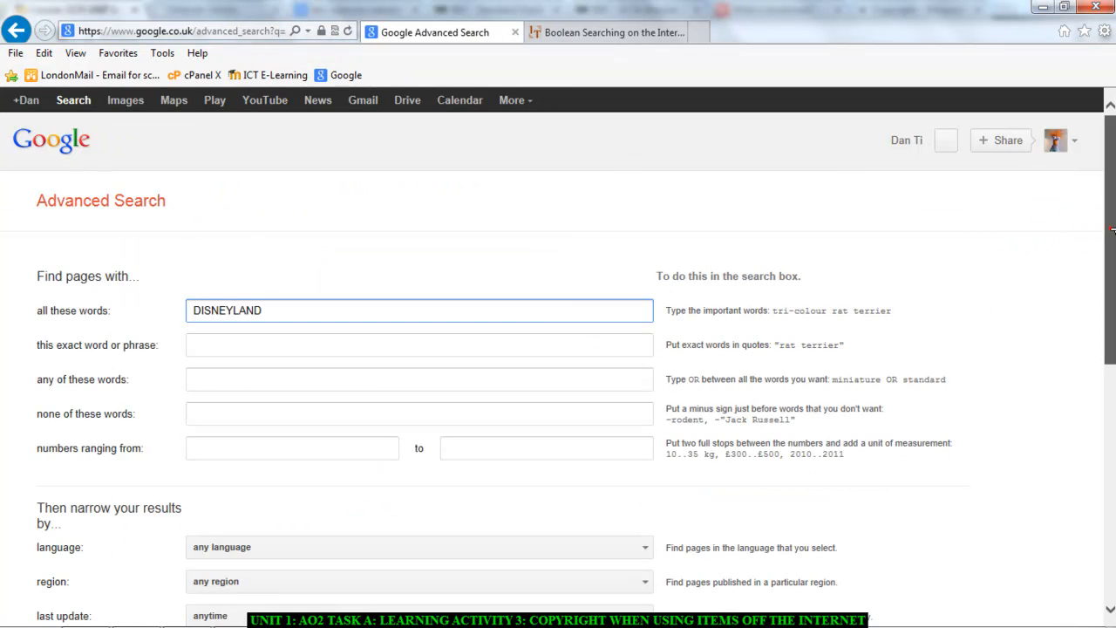
- Set usage rights to 'free to use, share or modify, even commercially' and run the search
scroll(down, 3)
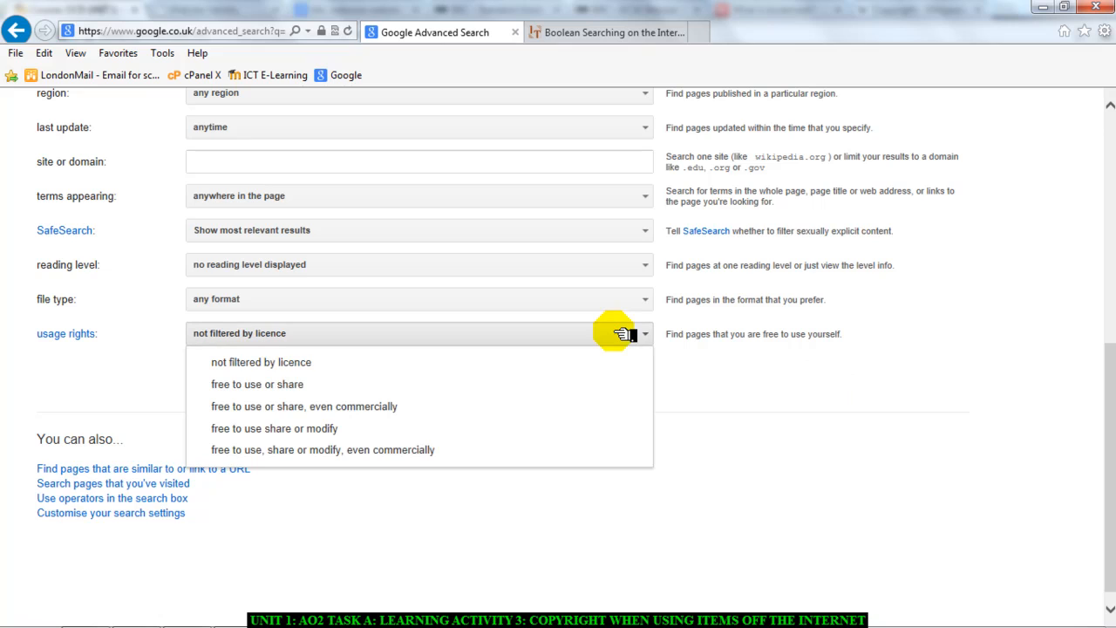
mouse_move(495, 446)
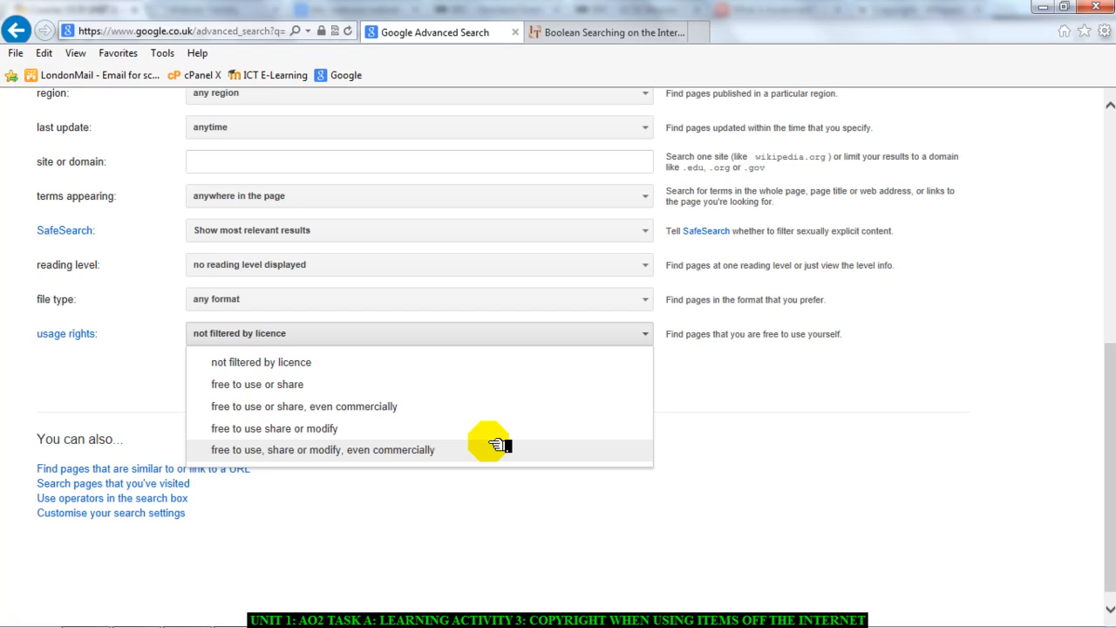
mouse_move(488, 453)
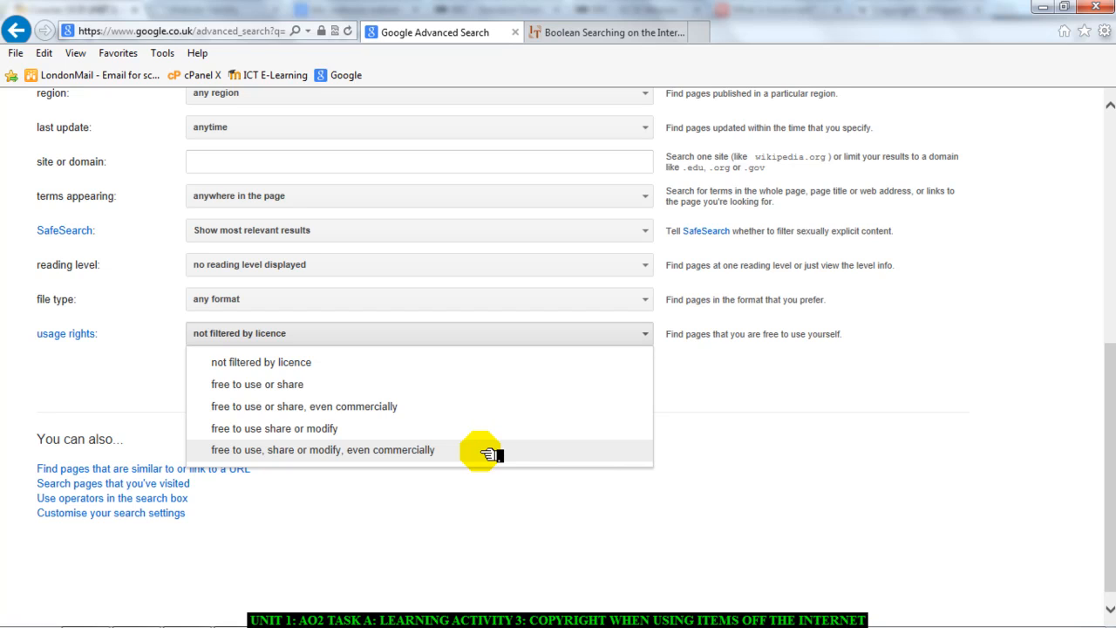
click(321, 450)
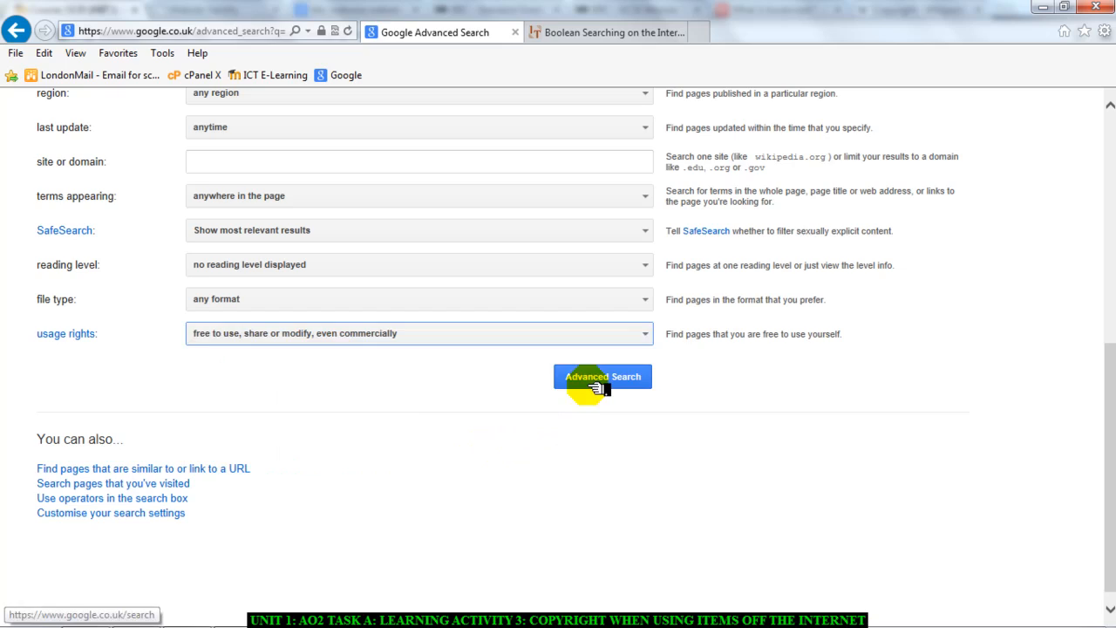
click(601, 377)
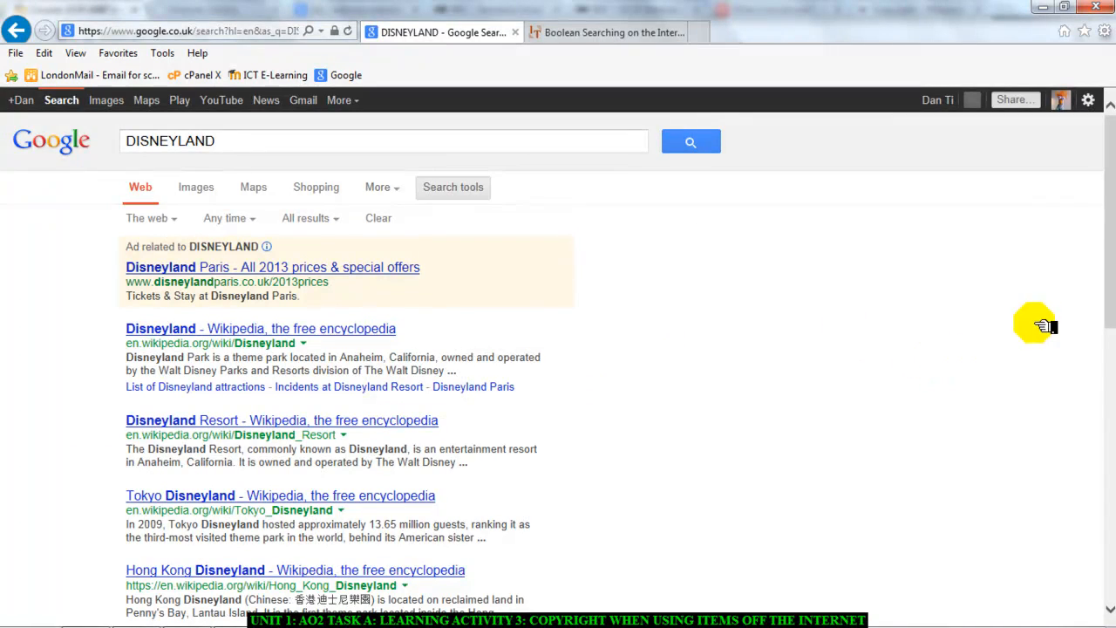
- Find and open the 'Space Mountain (Disneyland) - Wikipedia' result
scroll(down, 3)
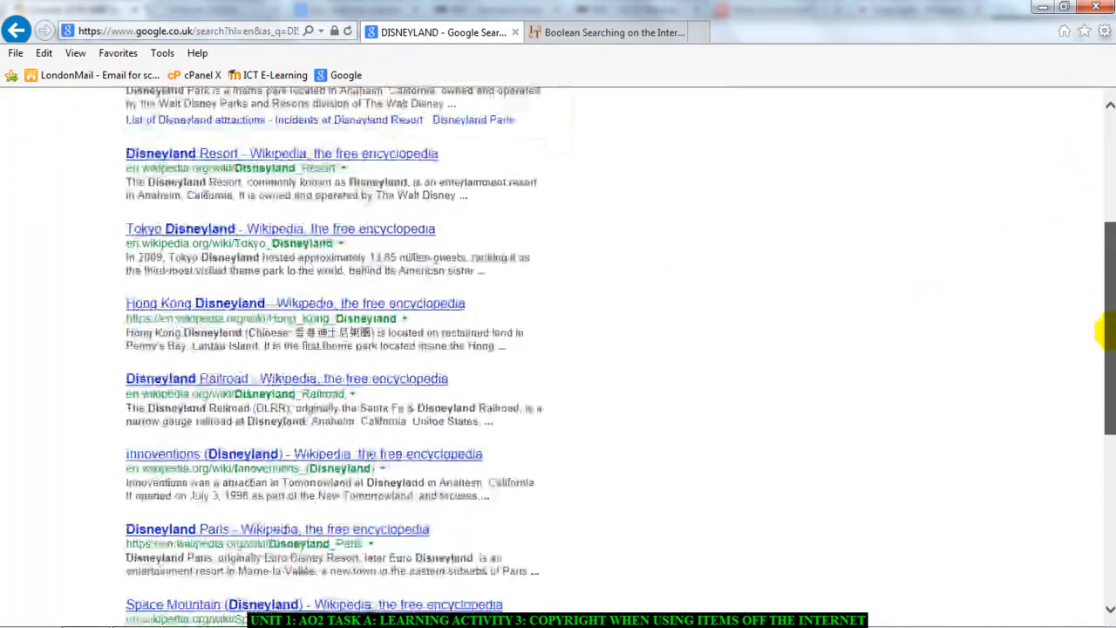
scroll(down, 3)
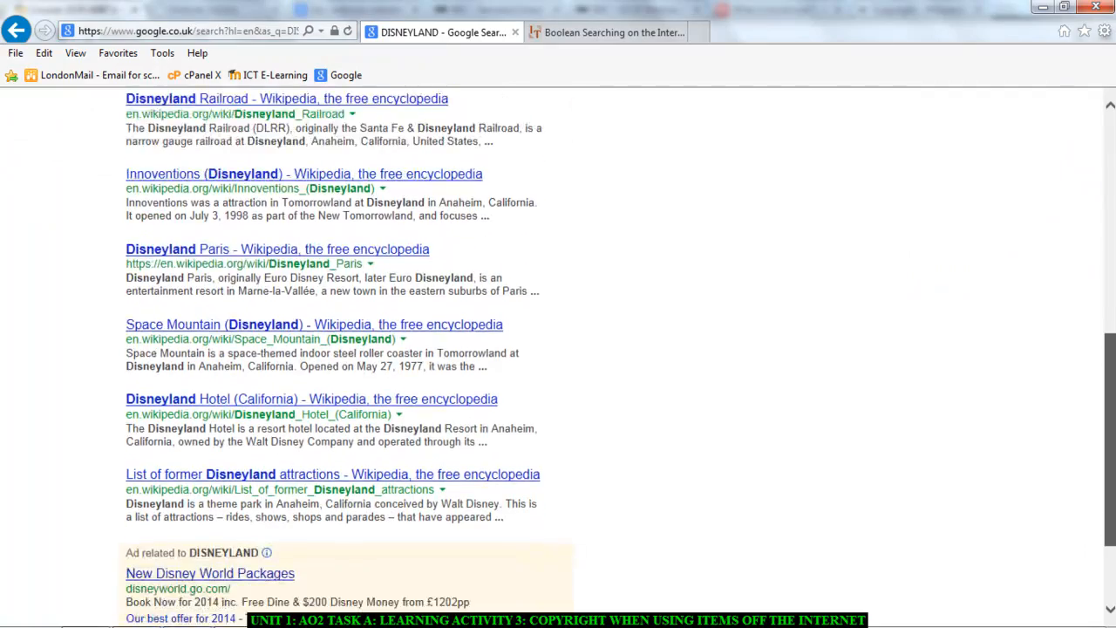
scroll(up, 3)
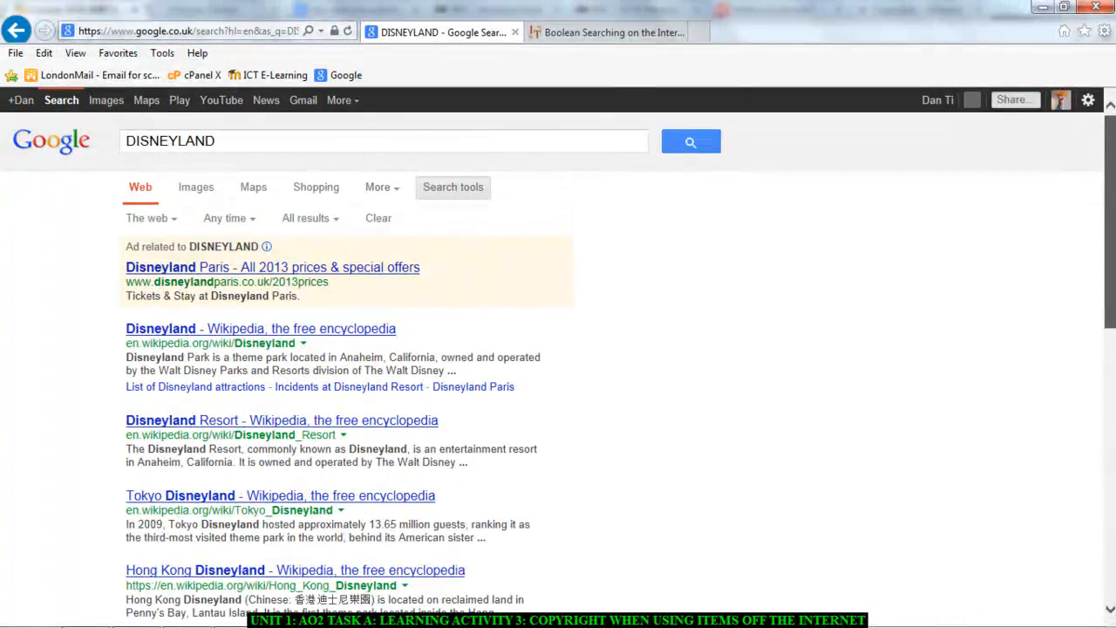
scroll(down, 3)
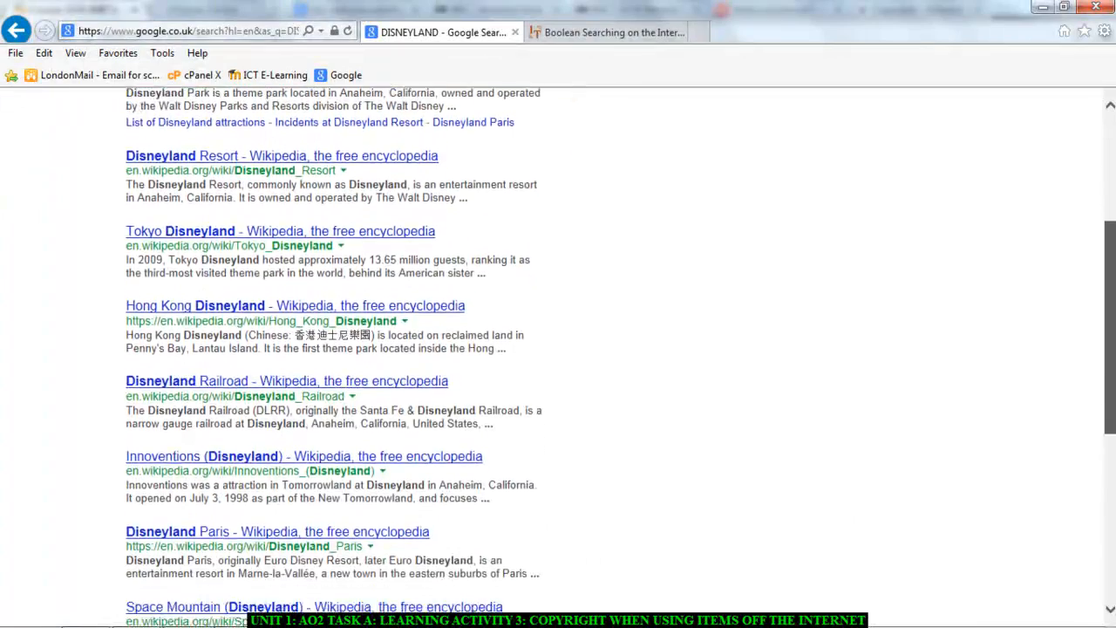
scroll(down, 3)
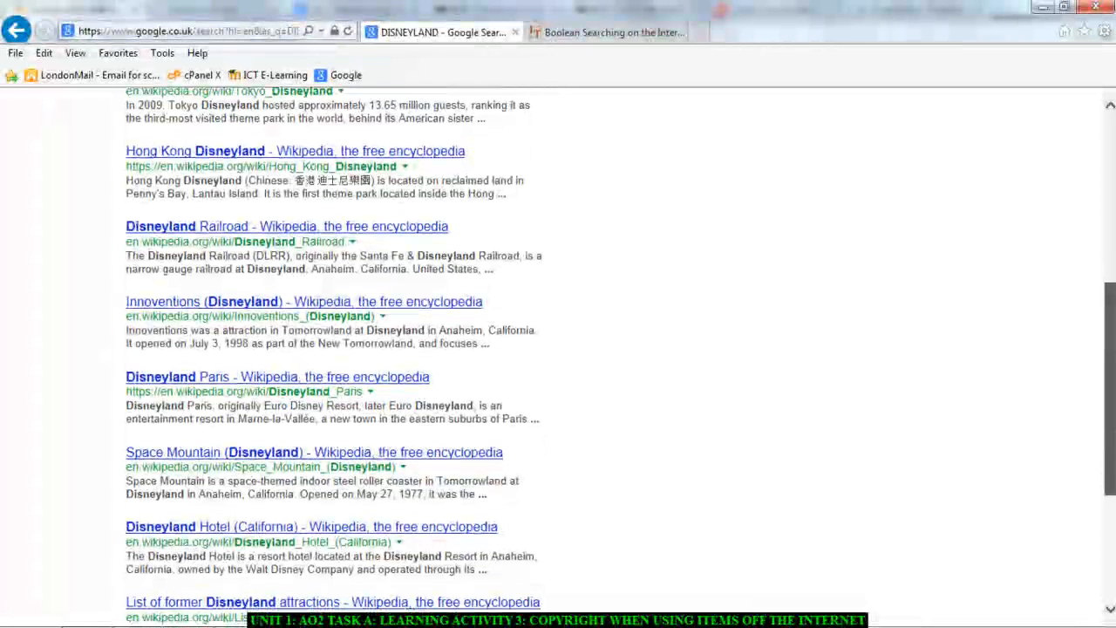
scroll(down, 3)
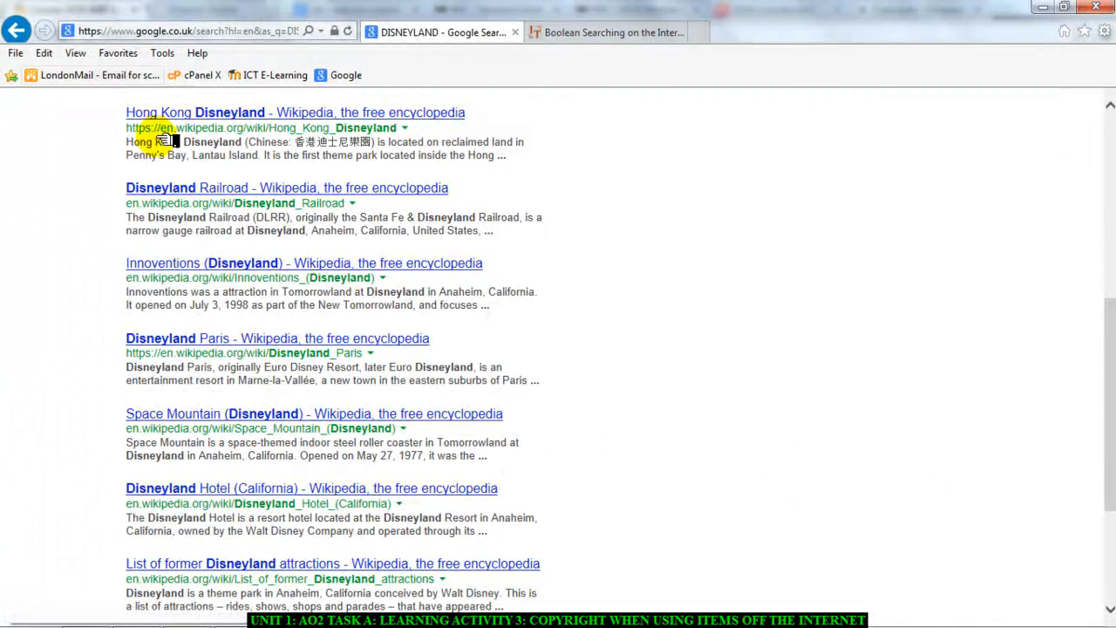
mouse_move(649, 523)
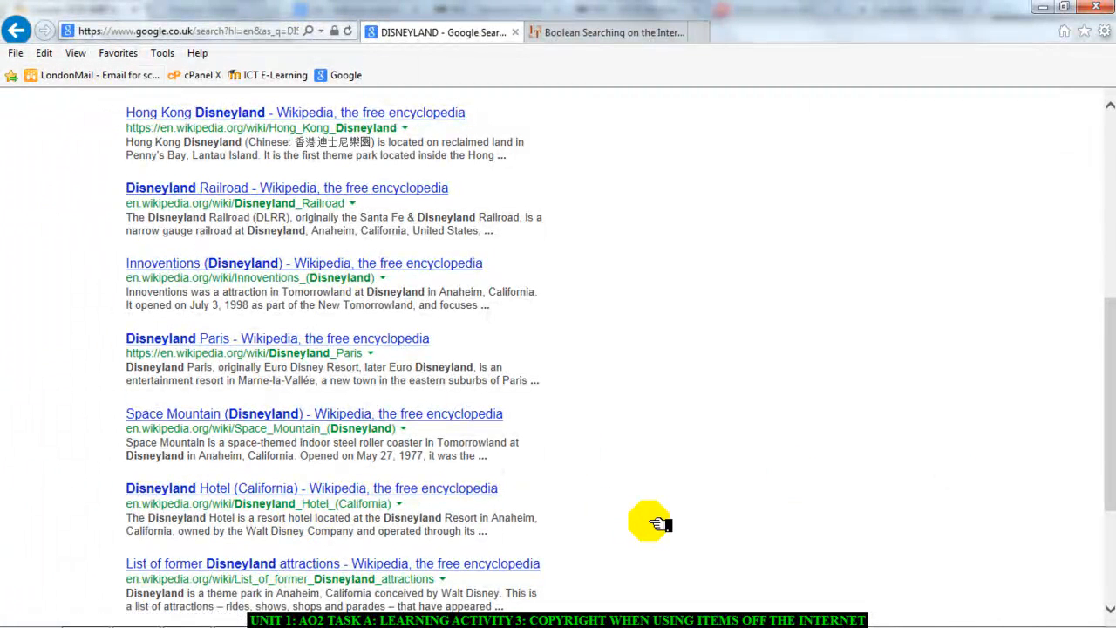
mouse_move(427, 427)
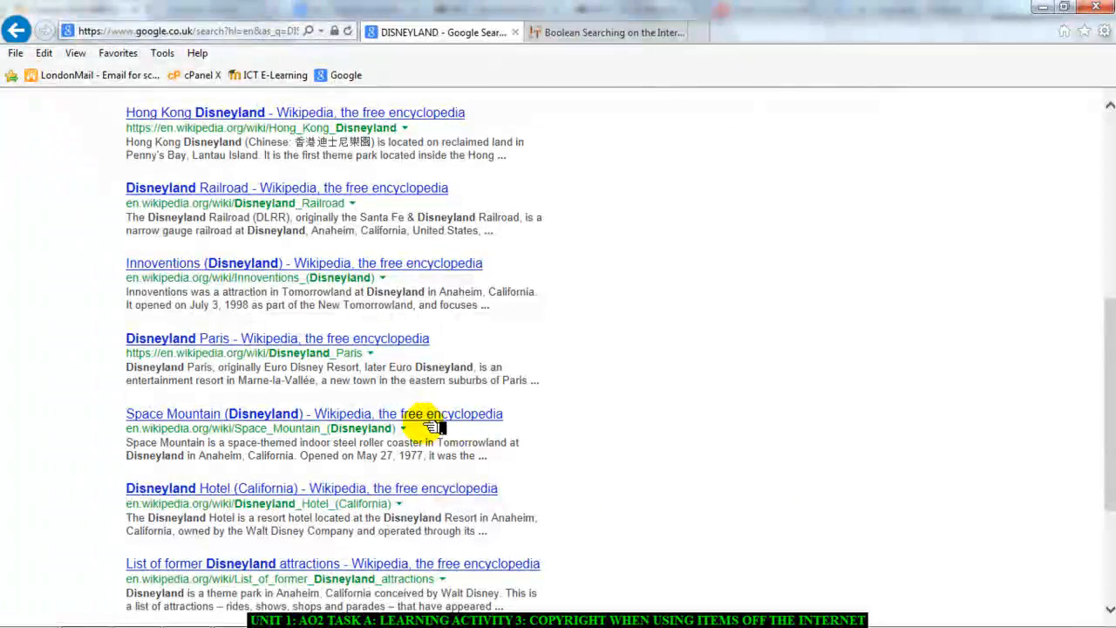
mouse_move(415, 417)
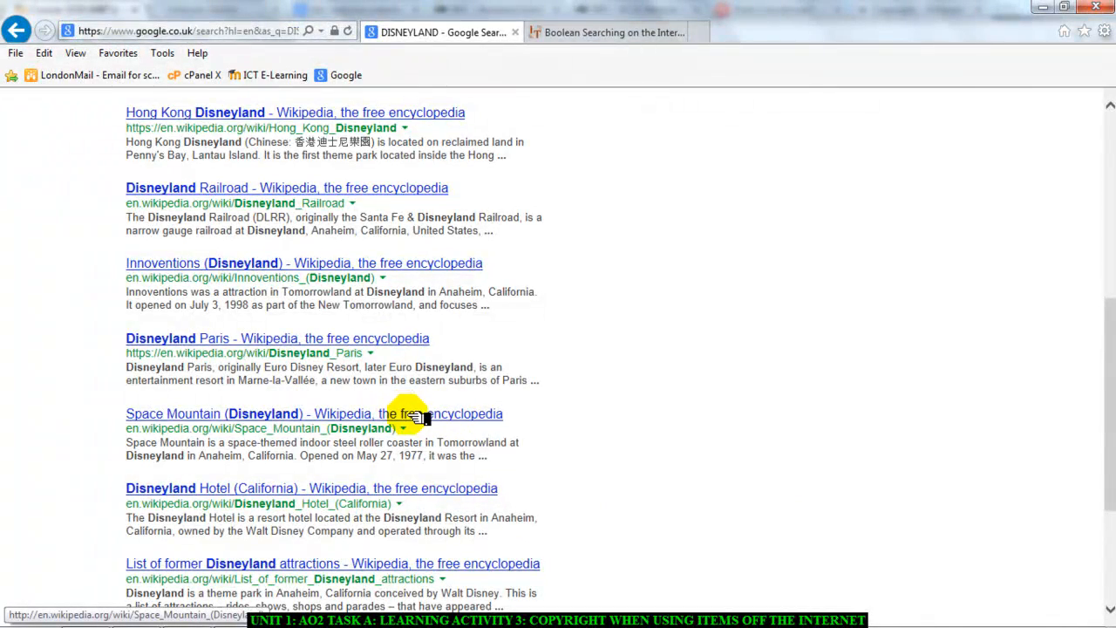
click(314, 413)
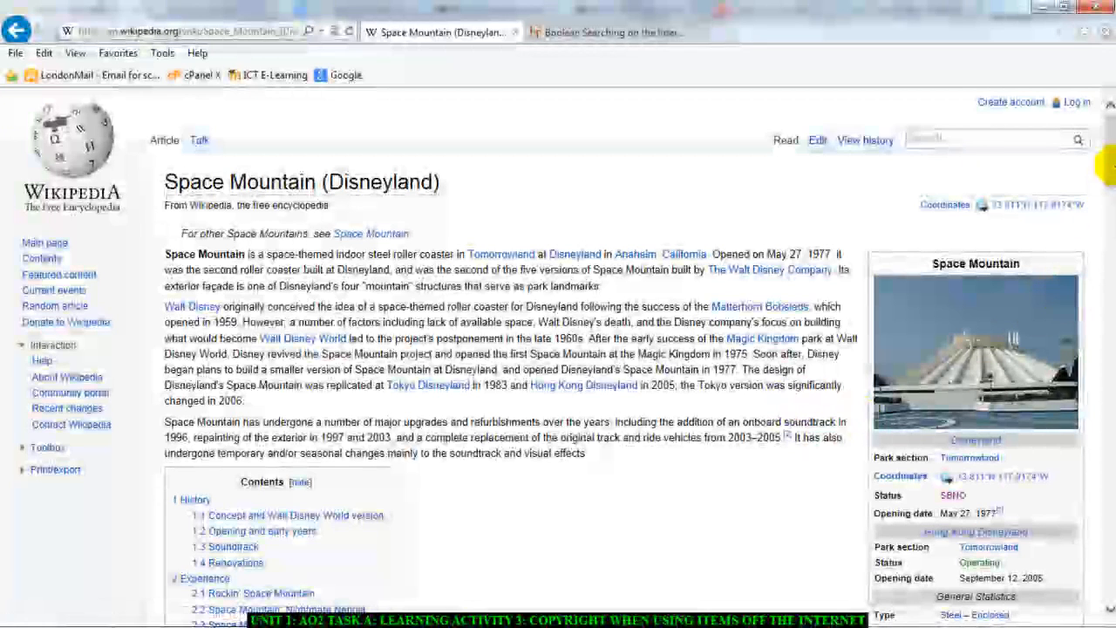
mouse_move(928, 331)
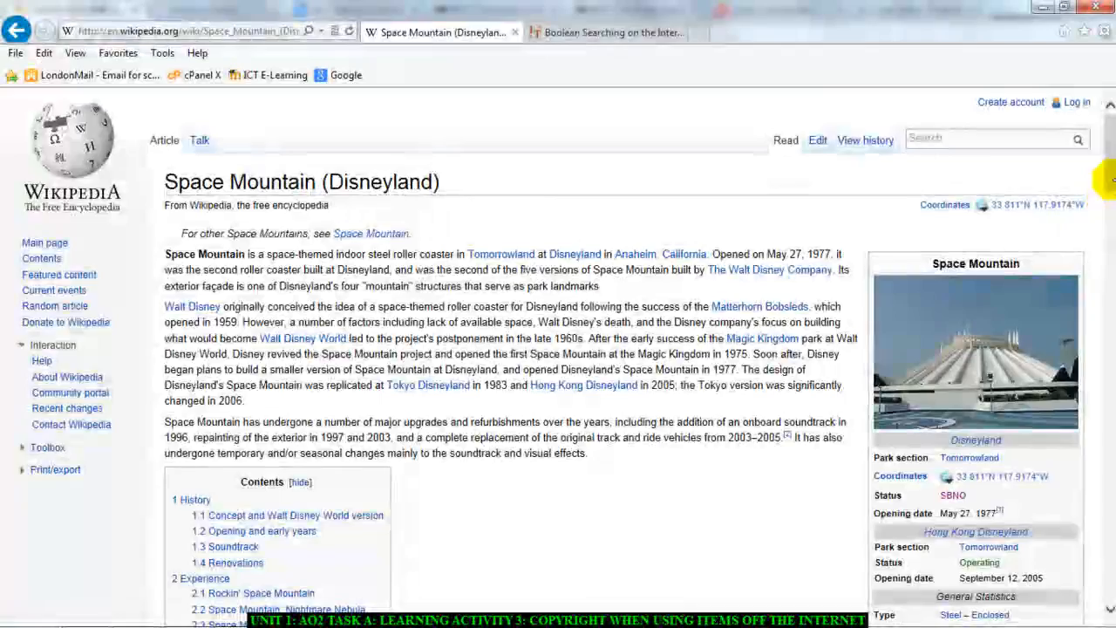
scroll(down, 3)
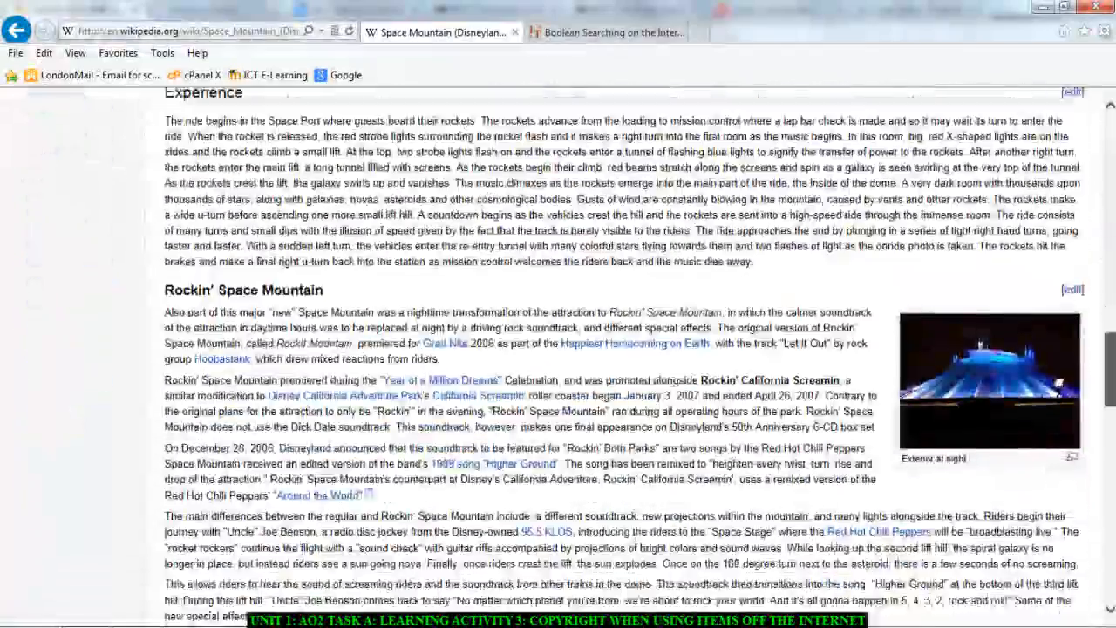
scroll(down, 3)
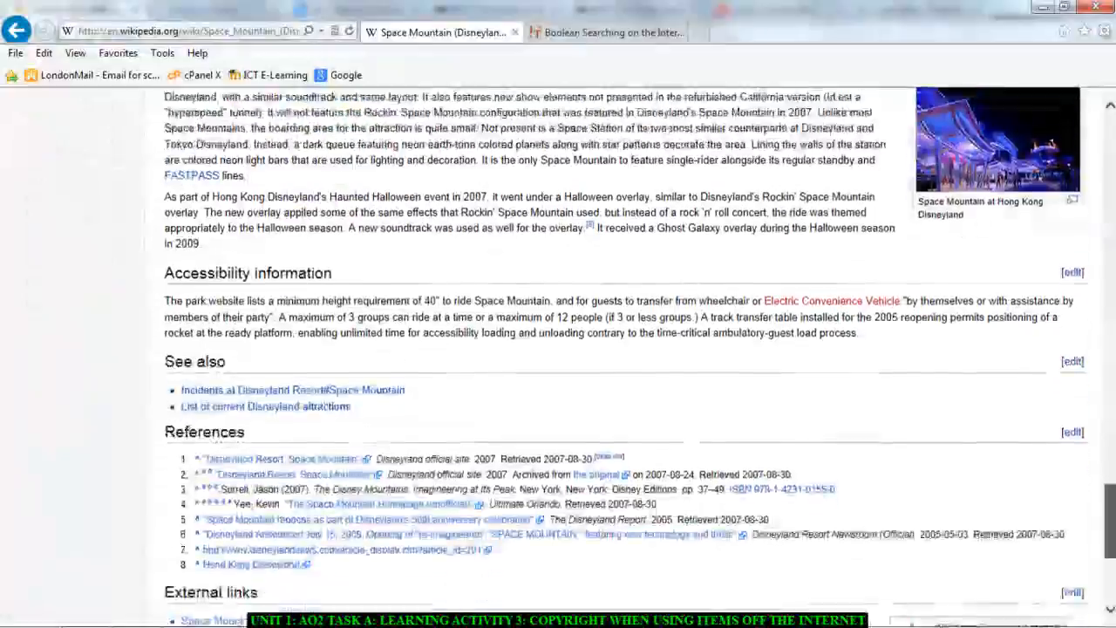
scroll(down, 3)
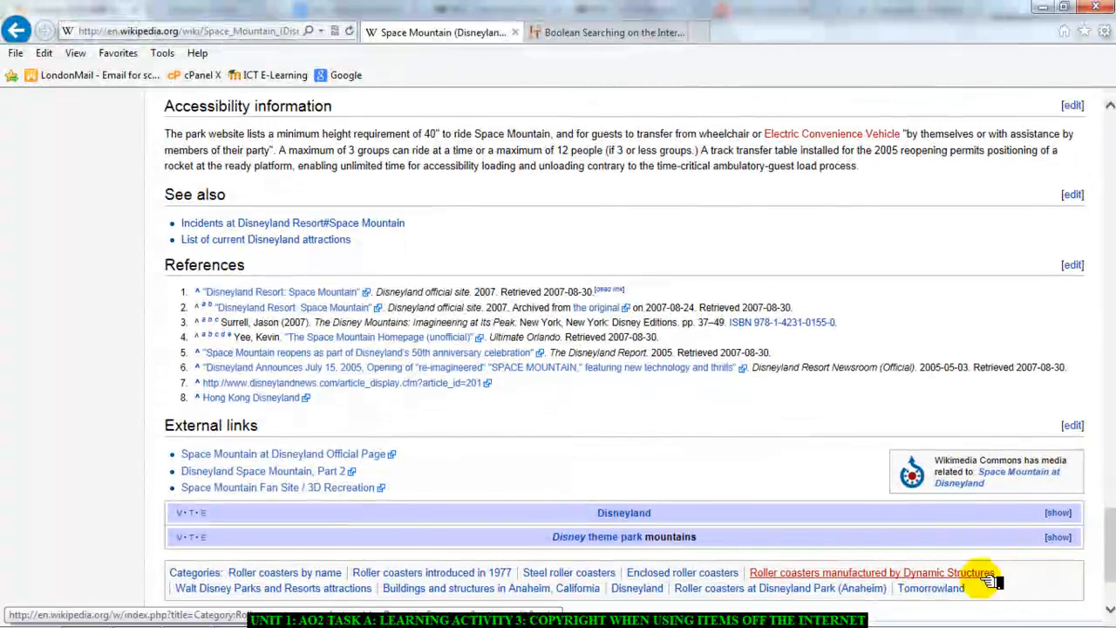
scroll(up, 3)
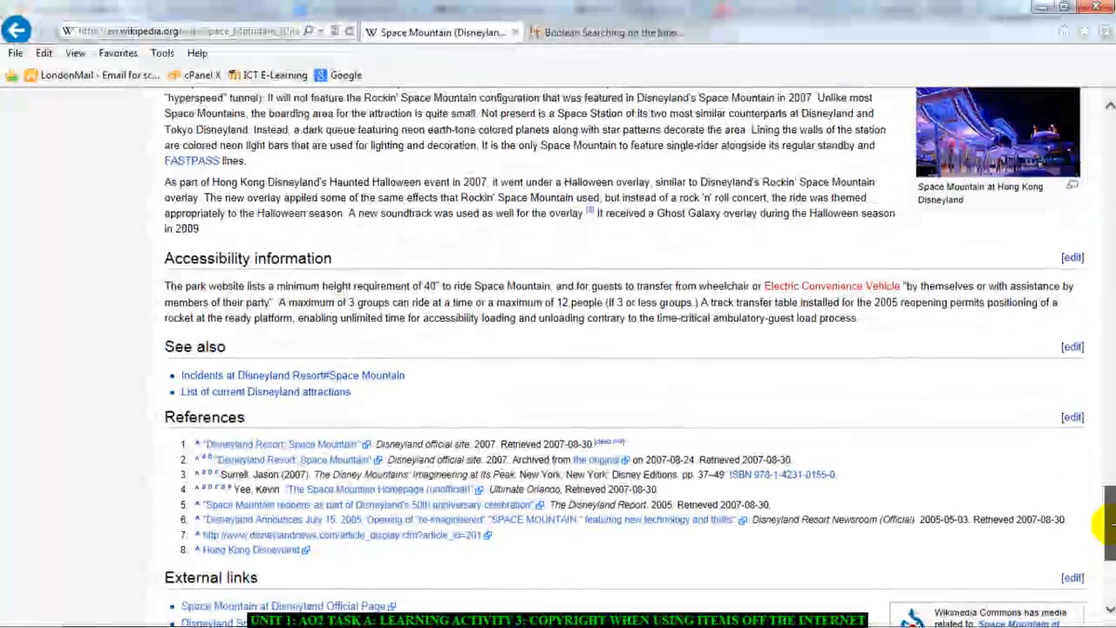
scroll(up, 3)
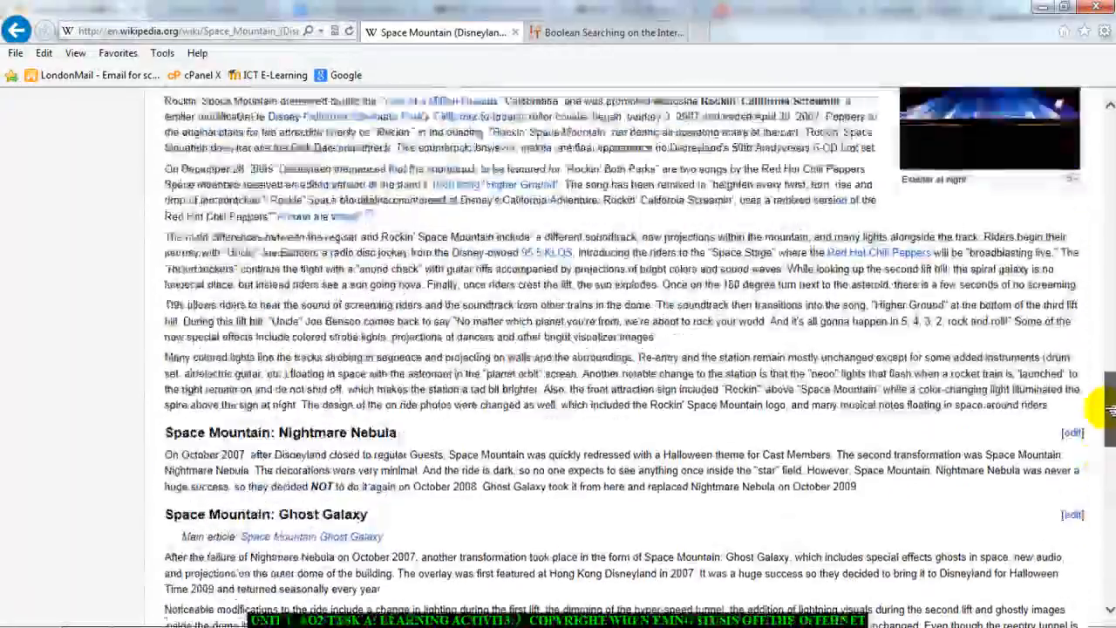
scroll(up, 3)
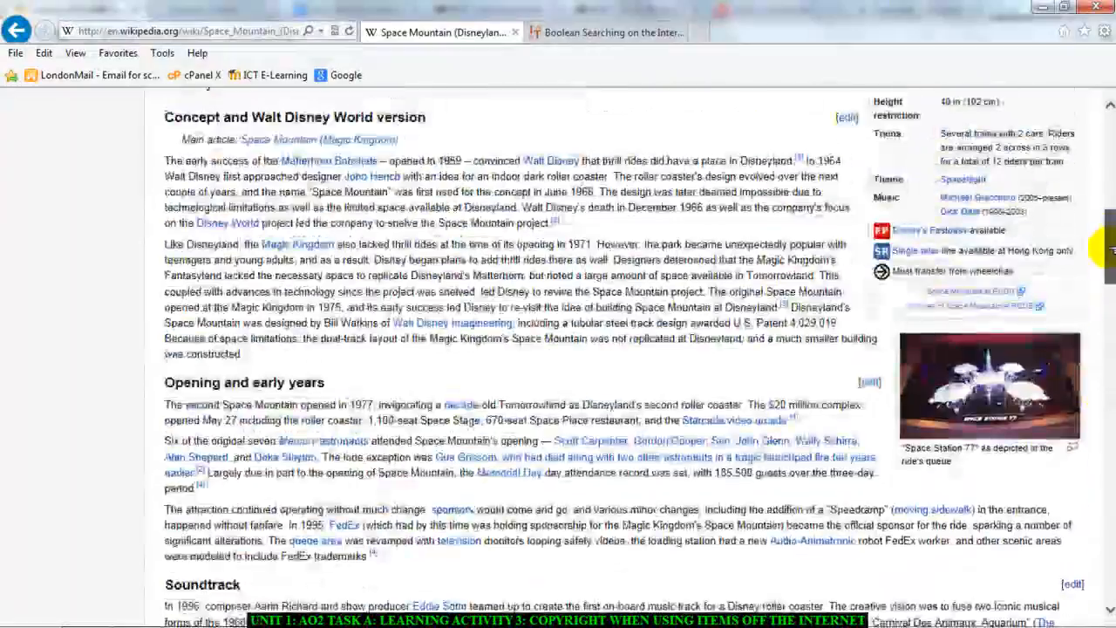
scroll(up, 3)
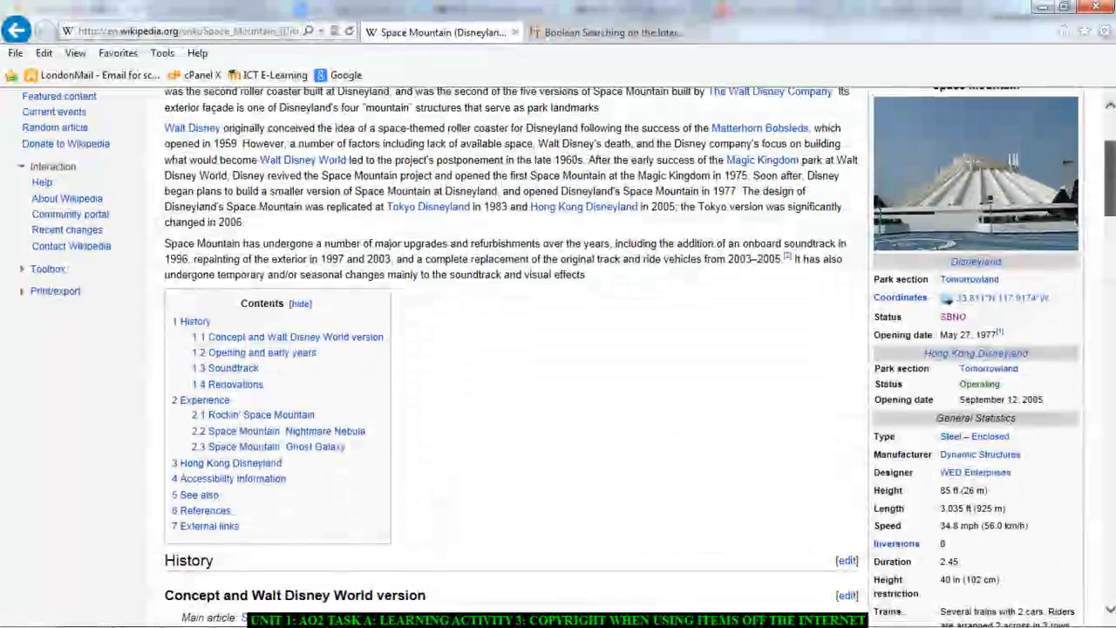
scroll(up, 3)
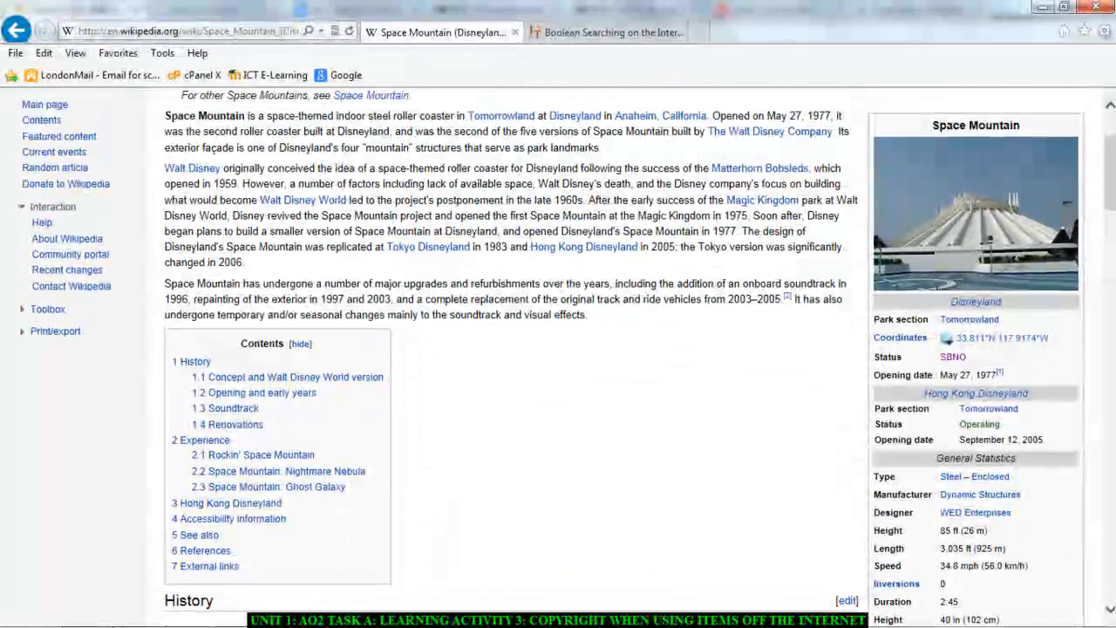